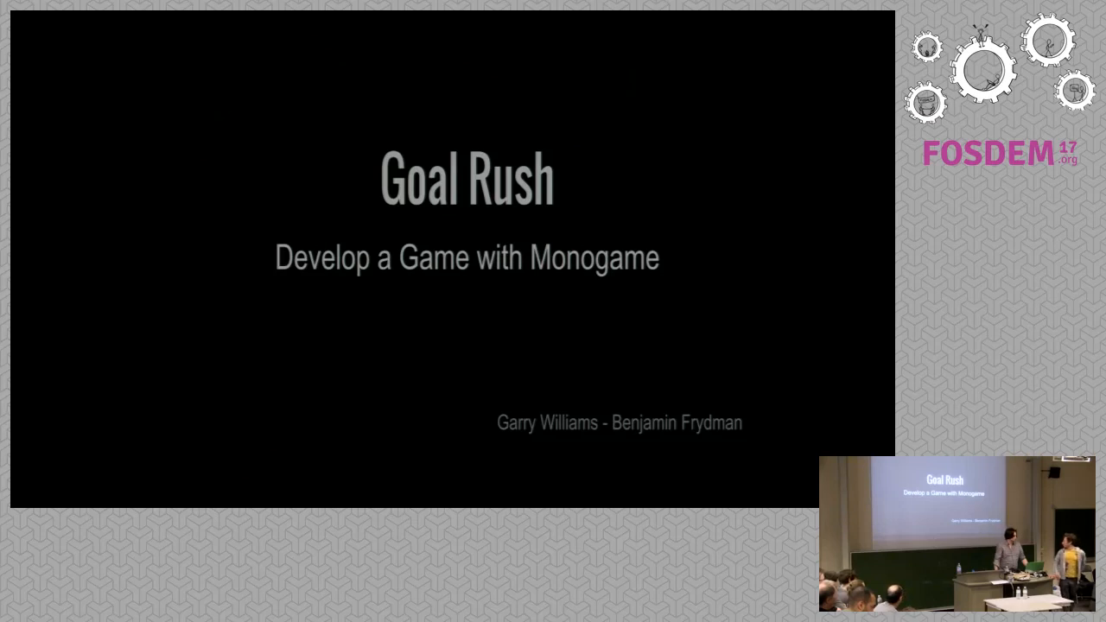
Advance from the Goal Rush title slide to the What is Goal Rush gameplay video slide
{"action": "key", "text": "Right"}
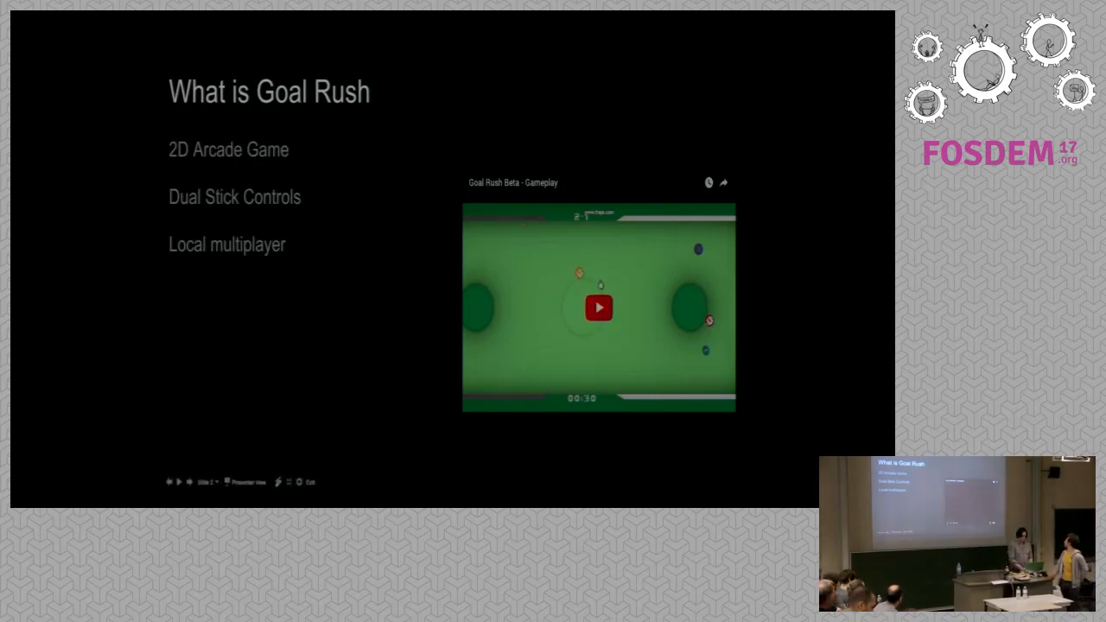
{"action": "left_click", "coordinate": [598, 308]}
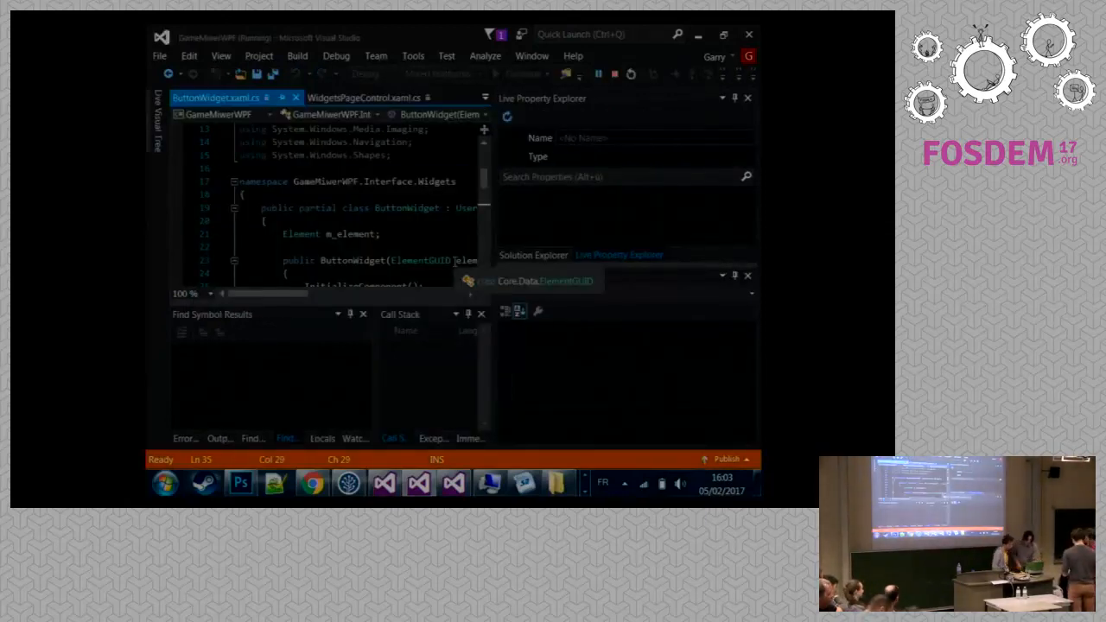
Switch from Visual Studio to the Goal Rush game window via Alt+Tab
{"action": "key", "text": "alt+tab"}
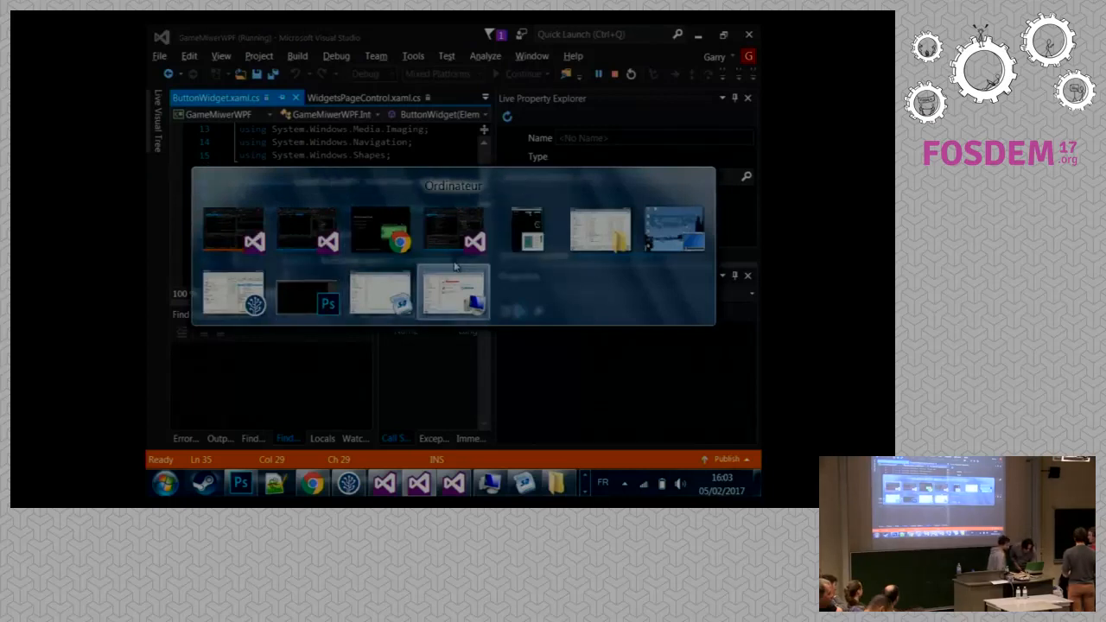
{"action": "left_click", "coordinate": [452, 291]}
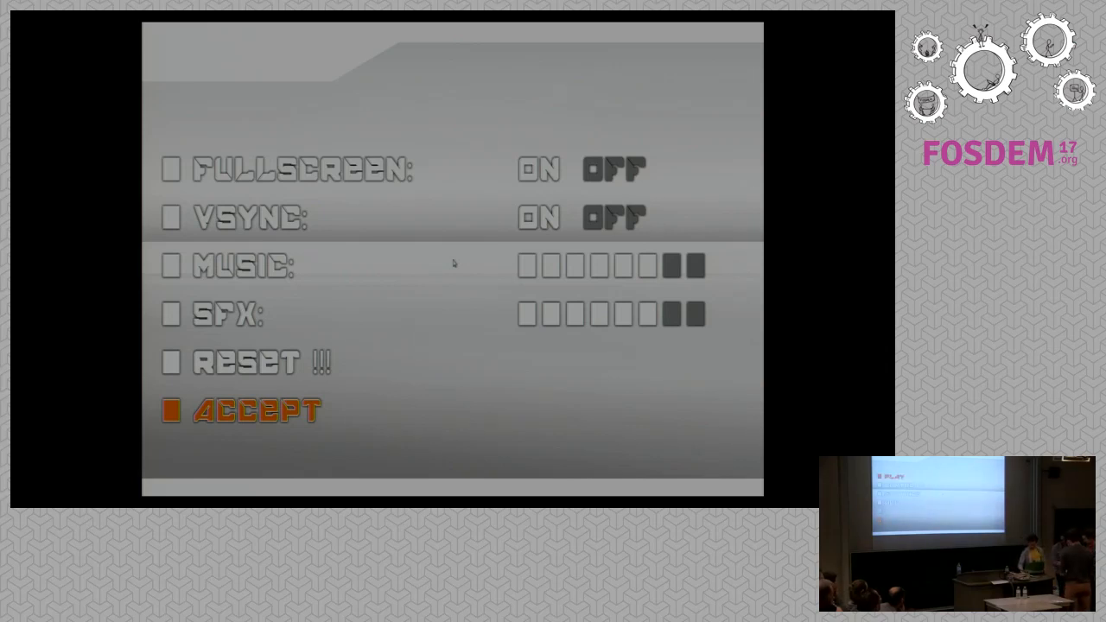
Accept the Goal Rush settings and continue past the main menu to team selection
{"action": "left_click", "coordinate": [246, 411]}
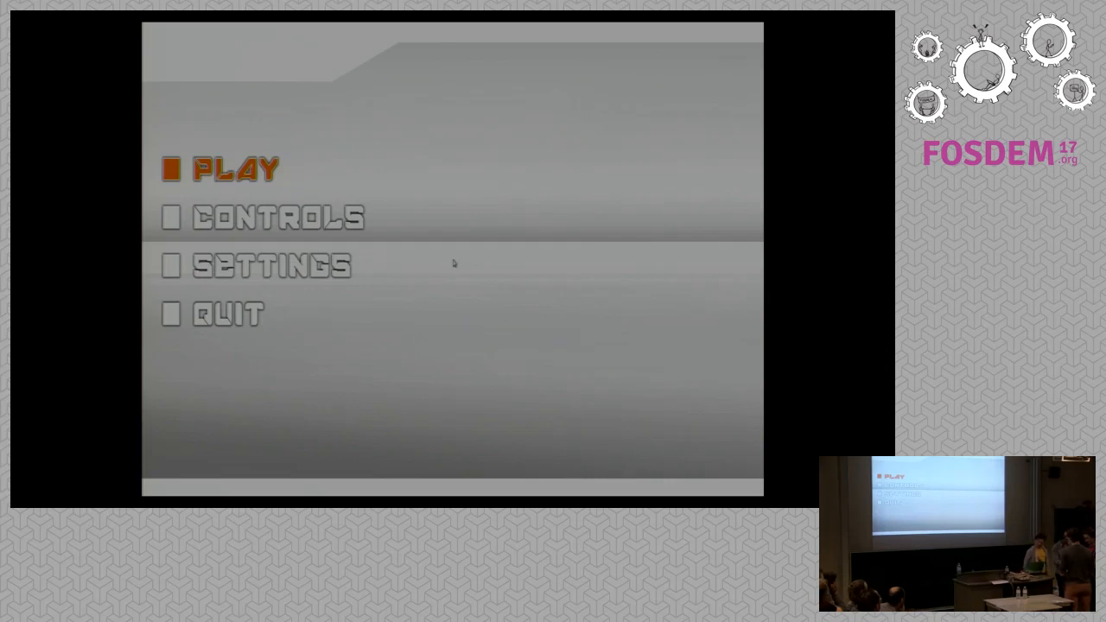
{"action": "left_click", "coordinate": [233, 168]}
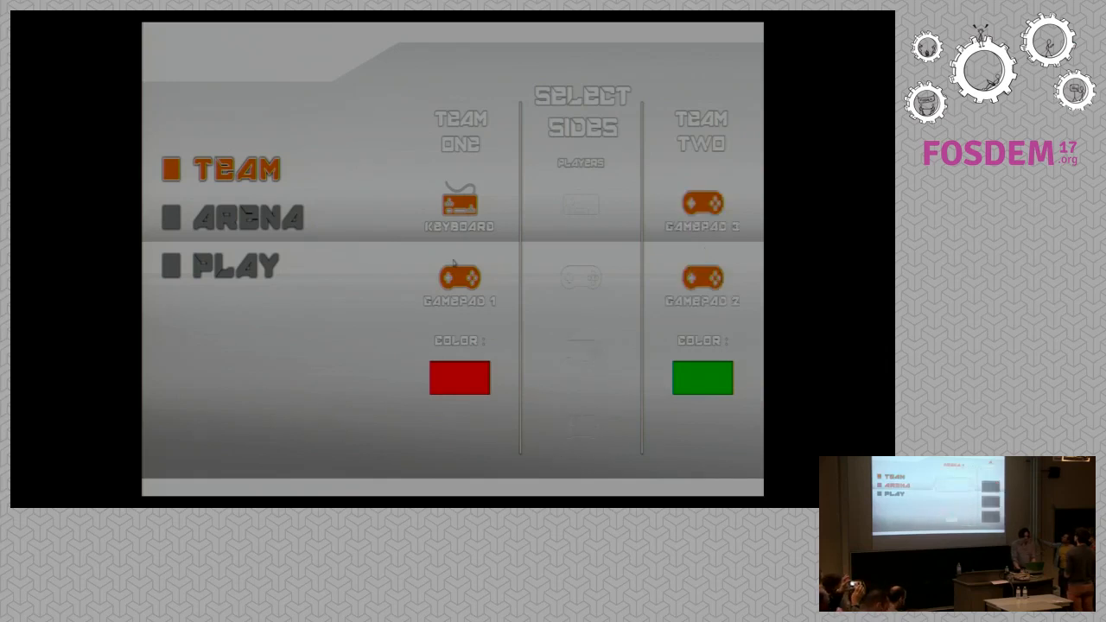
Close the Select Sides panel to return to the Team, Arena, Play menu
{"action": "left_click", "coordinate": [233, 266]}
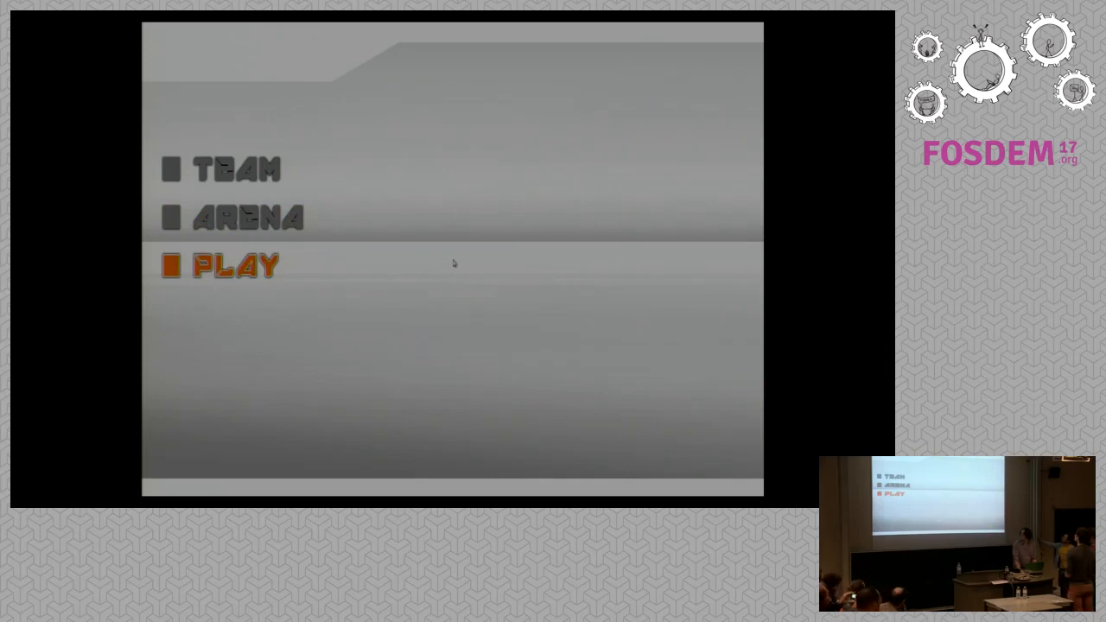
Start a Goal Rush demo match, then return to the main menu
{"action": "left_click", "coordinate": [228, 265]}
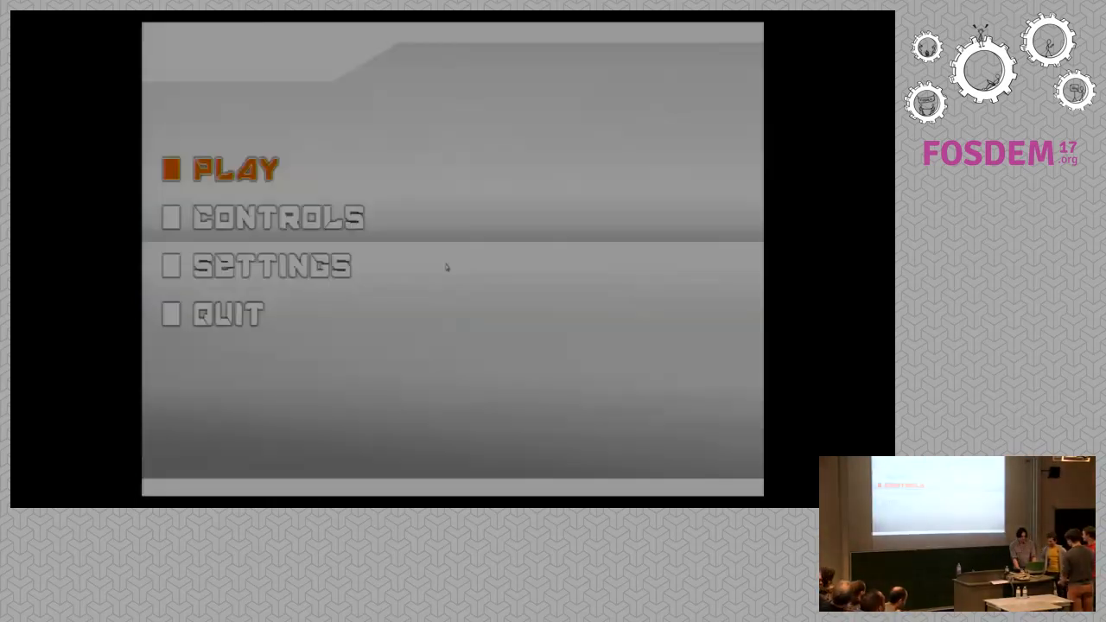
{"action": "left_click", "coordinate": [258, 265]}
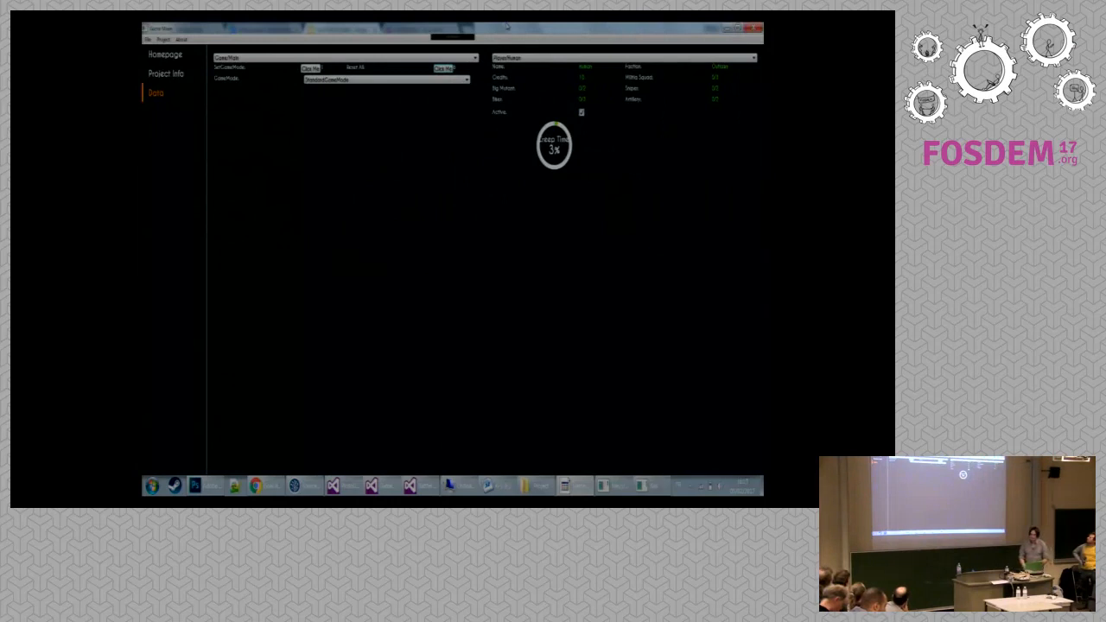
{"action": "mouse_move", "coordinate": [684, 219]}
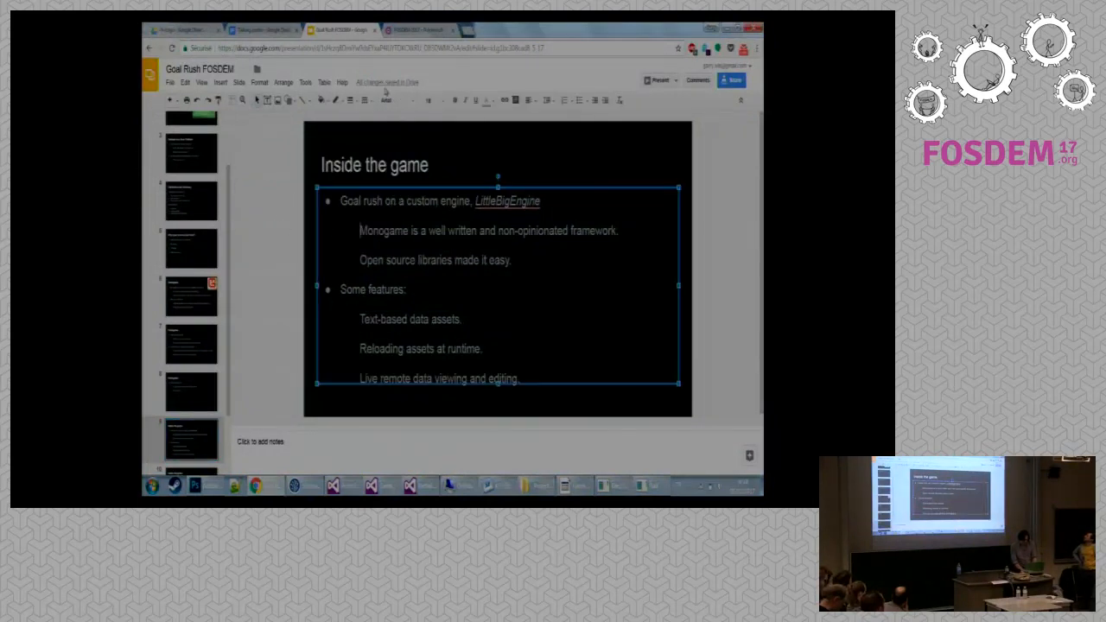
Present the Inside the game slide full screen
{"action": "left_click", "coordinate": [659, 80]}
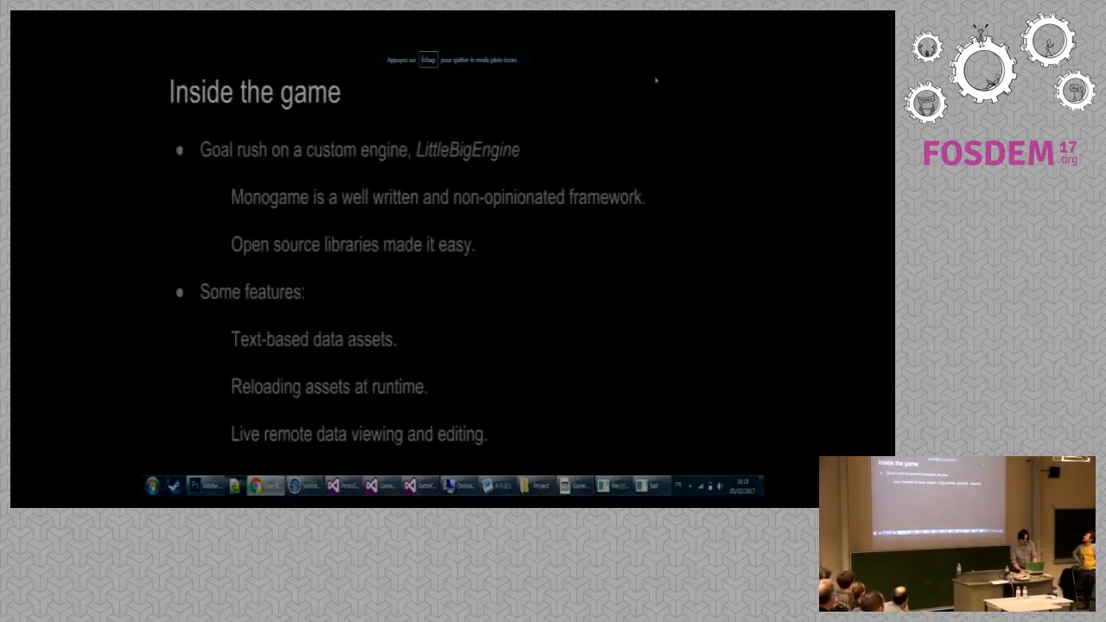